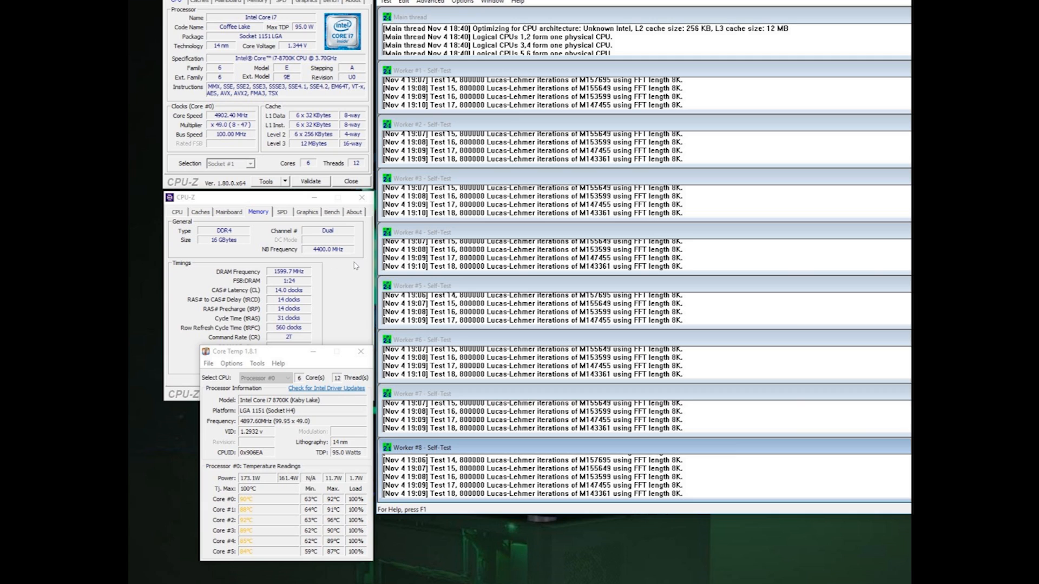
pyautogui.moveTo(356, 250)
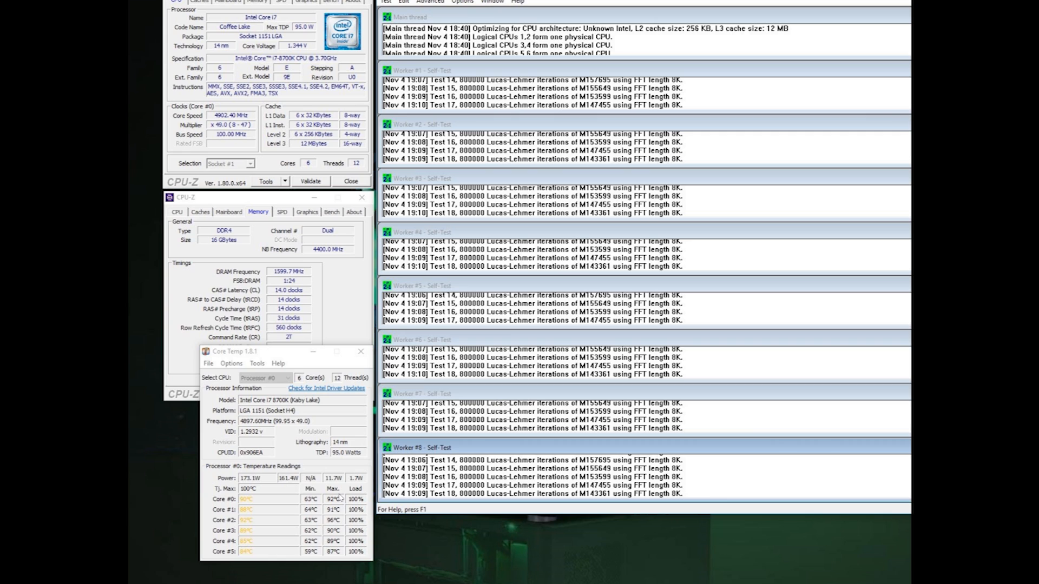
pyautogui.moveTo(338, 498)
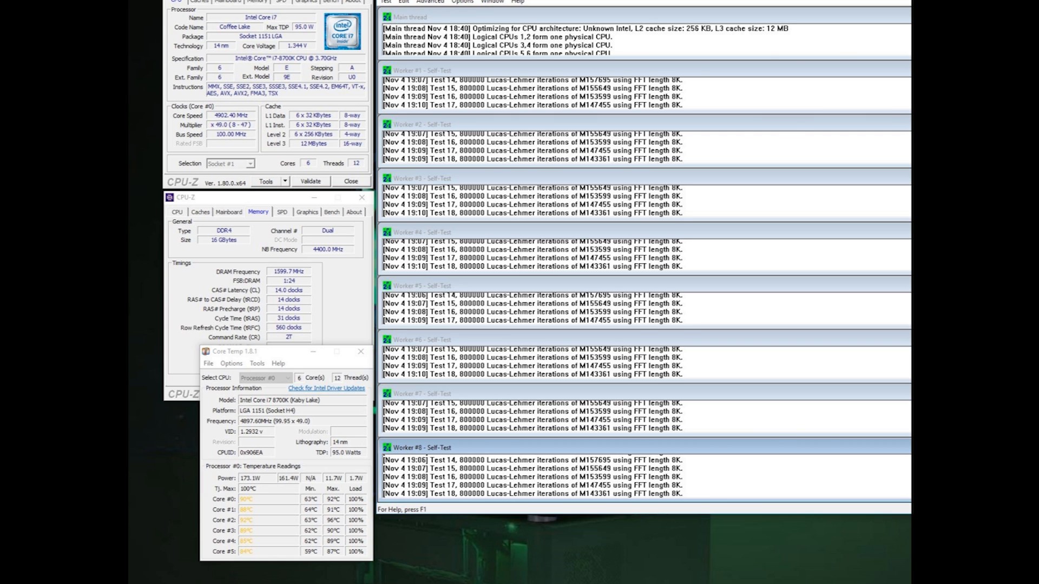
pyautogui.moveTo(891, 205)
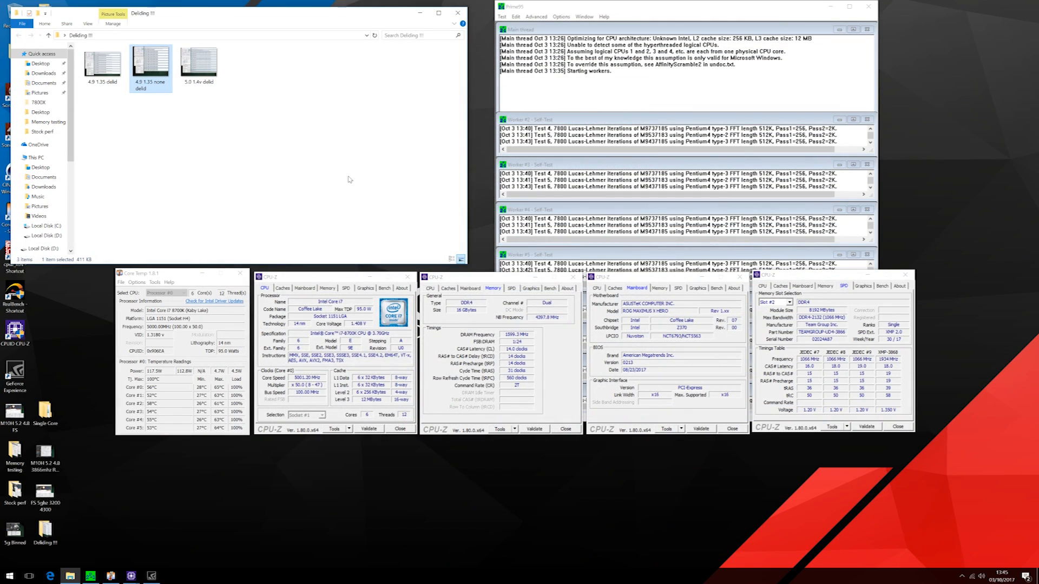
# Step: Open the '5.0 1.4v delid' stress-test screenshot from the Delidding folder
pyautogui.click(101, 63)
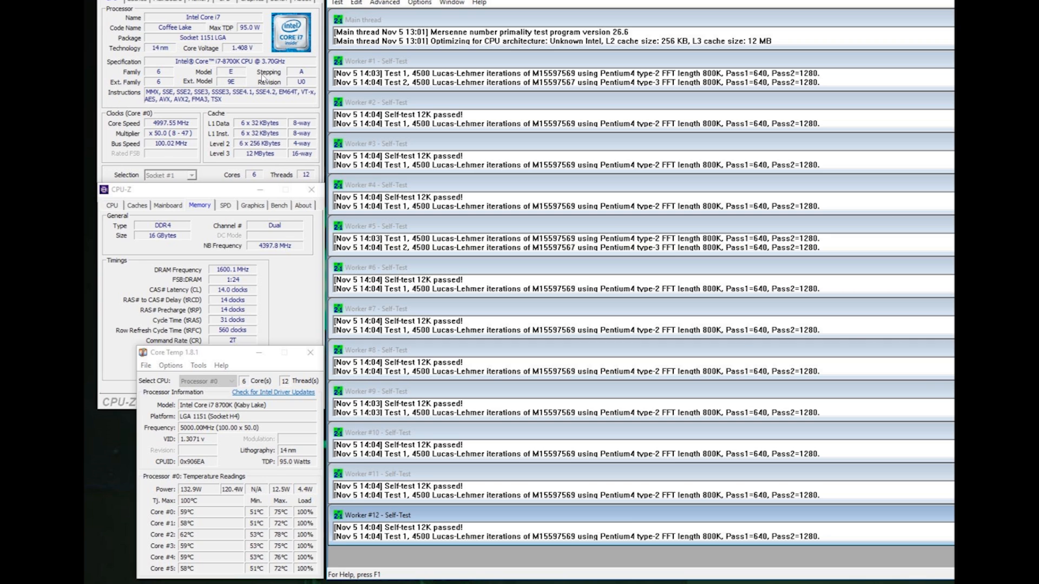
pyautogui.moveTo(263, 78)
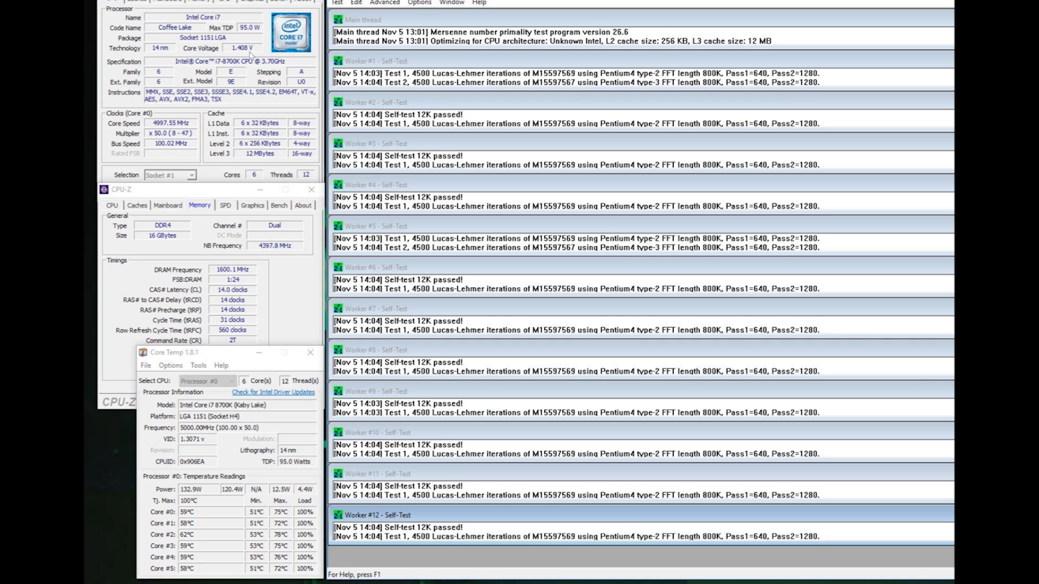
pyautogui.moveTo(276, 521)
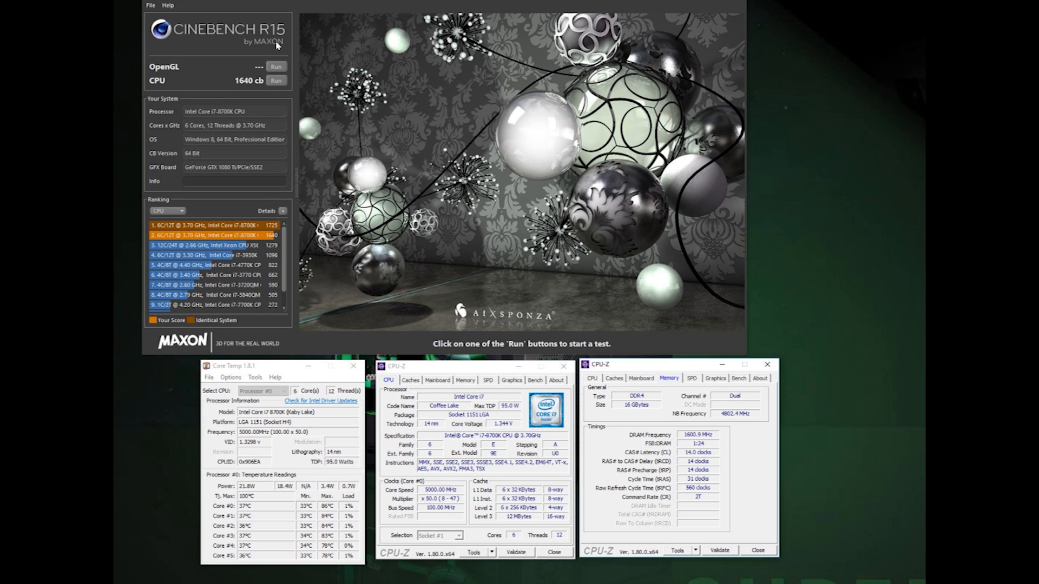
pyautogui.moveTo(235, 93)
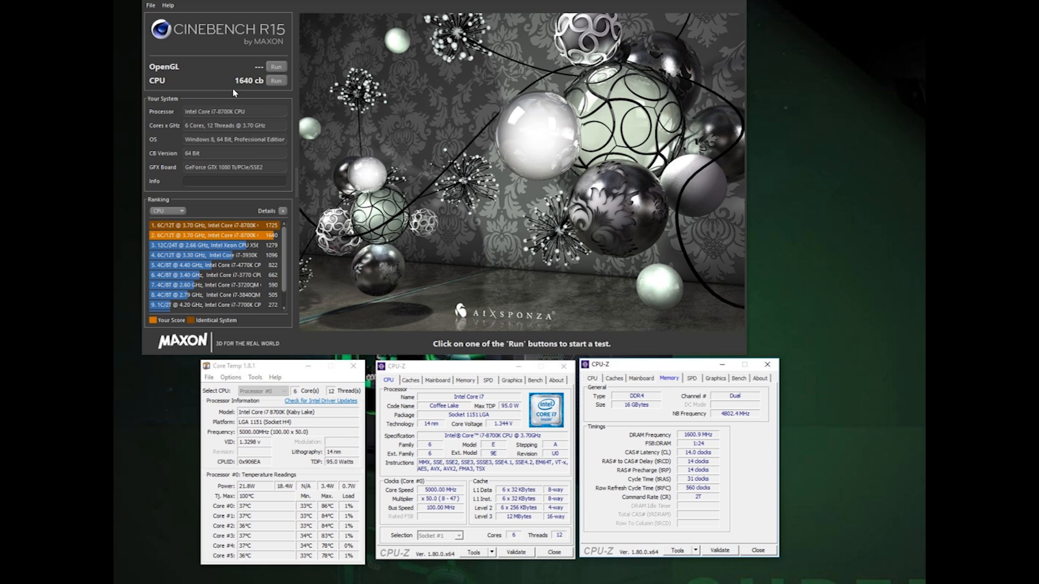
pyautogui.moveTo(272, 86)
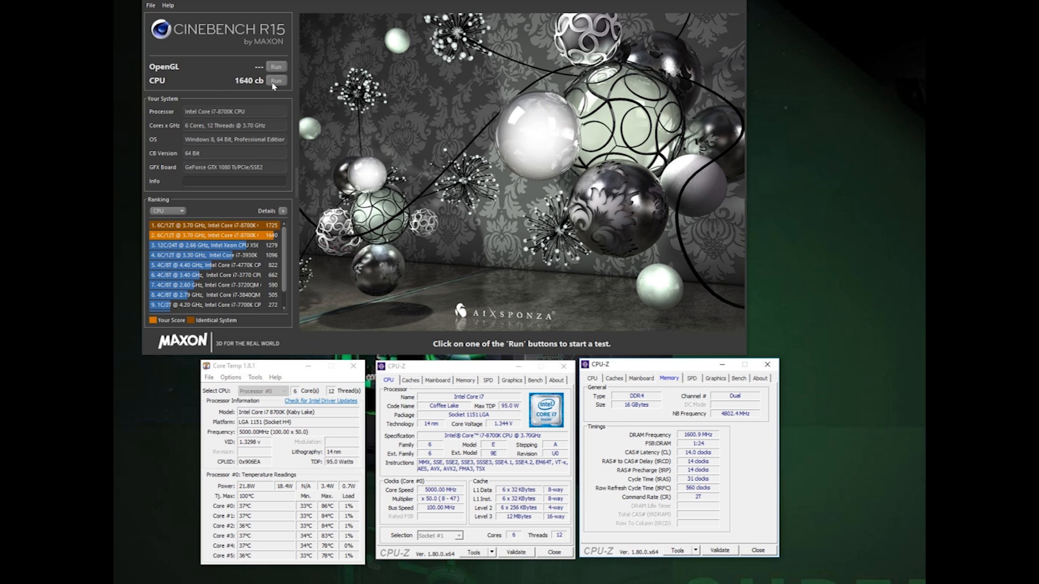
pyautogui.moveTo(368, 465)
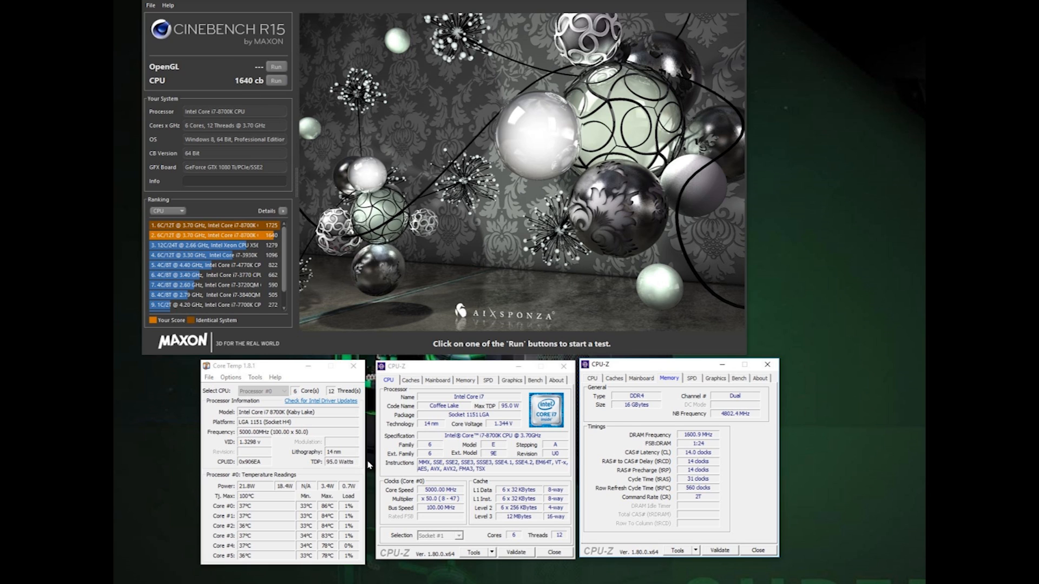
pyautogui.moveTo(323, 561)
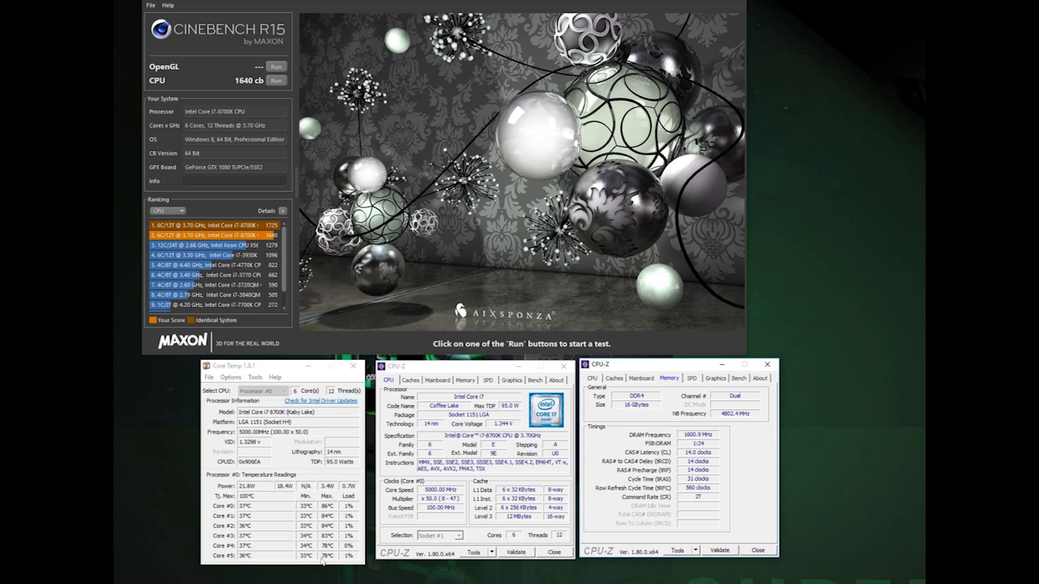
pyautogui.moveTo(484, 412)
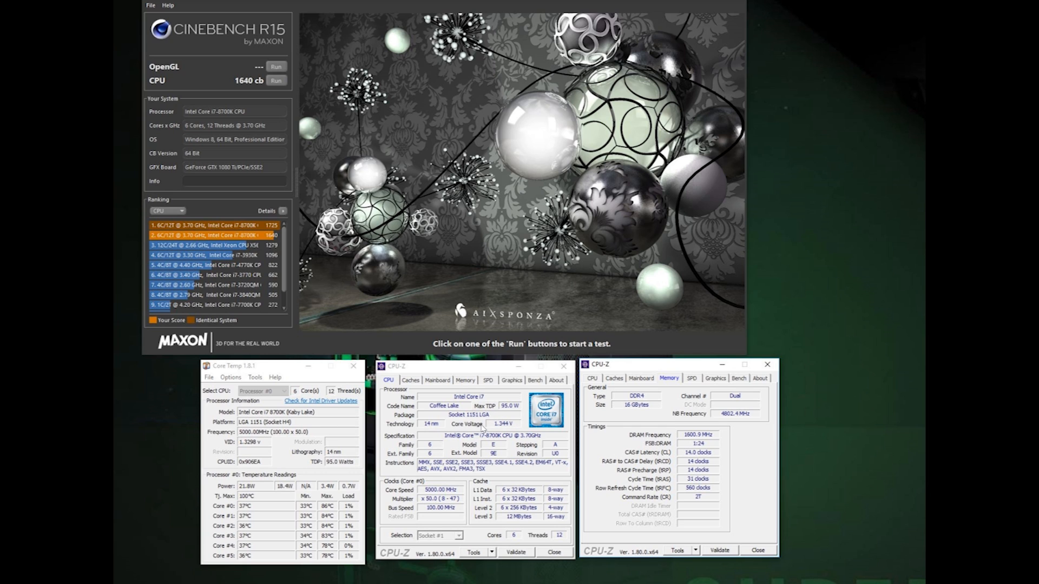
pyautogui.moveTo(332, 569)
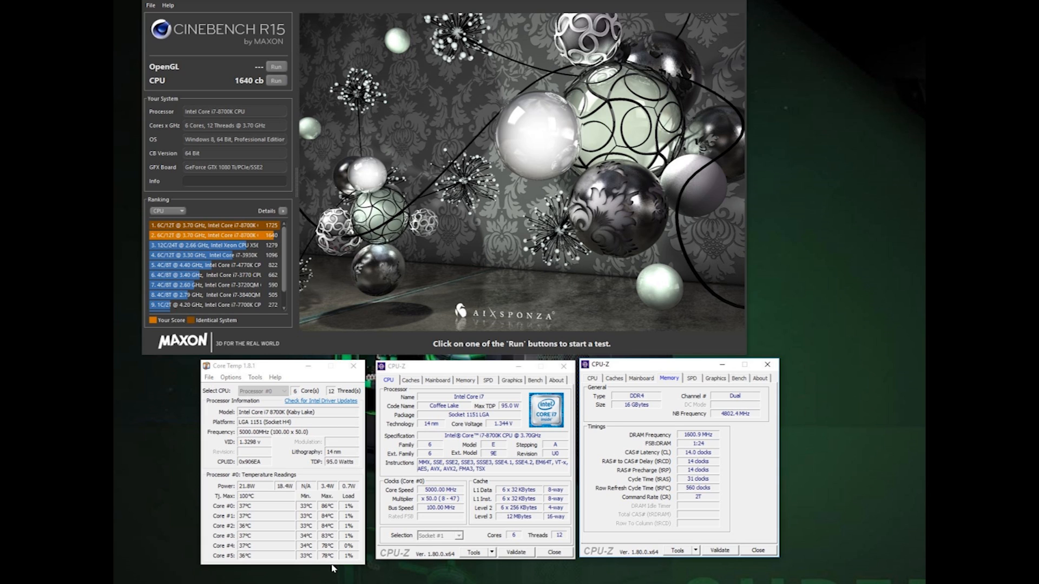
pyautogui.moveTo(334, 515)
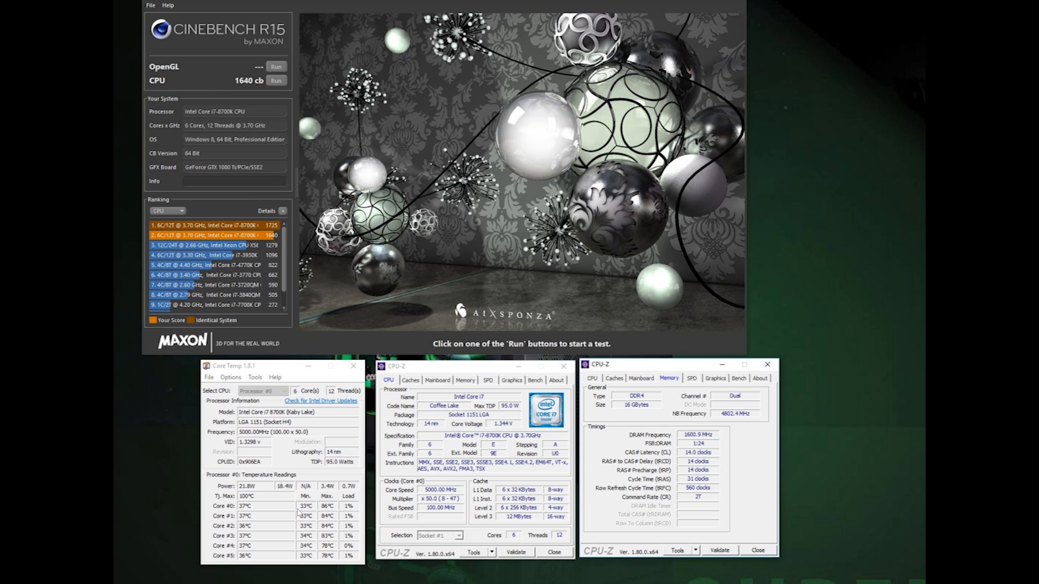
pyautogui.moveTo(243, 130)
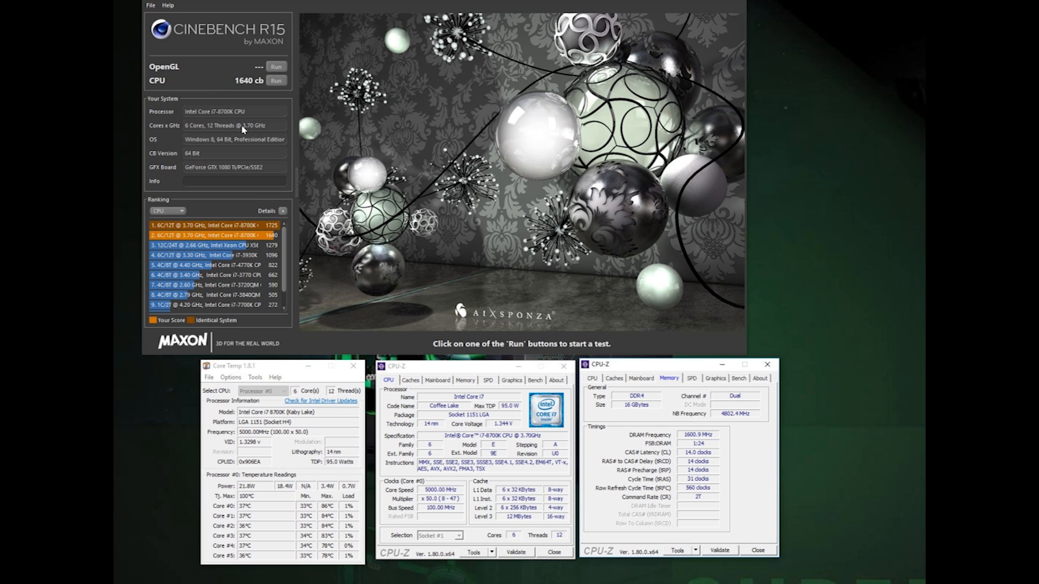
pyautogui.moveTo(519, 182)
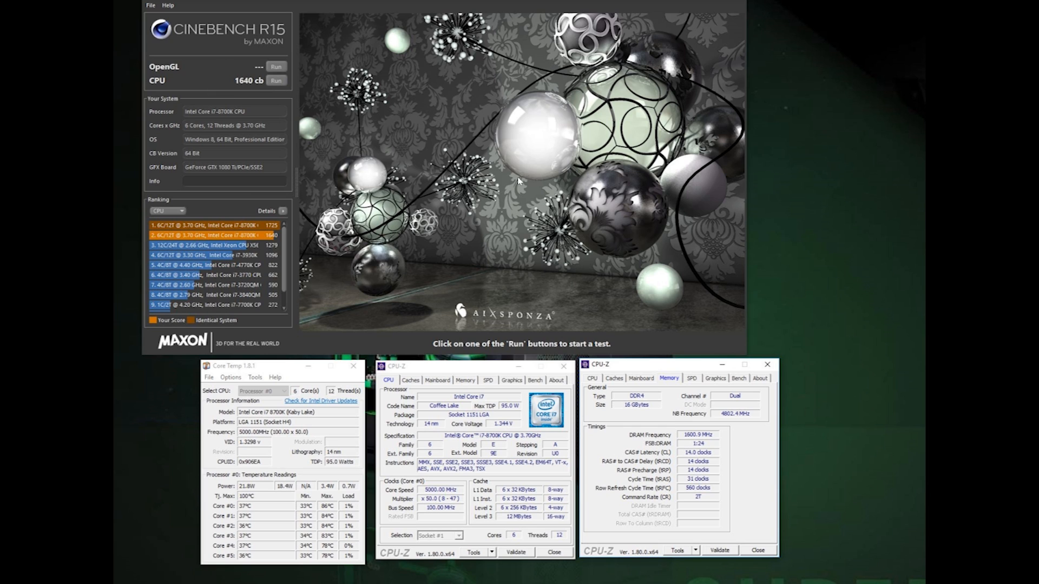
pyautogui.moveTo(520, 180)
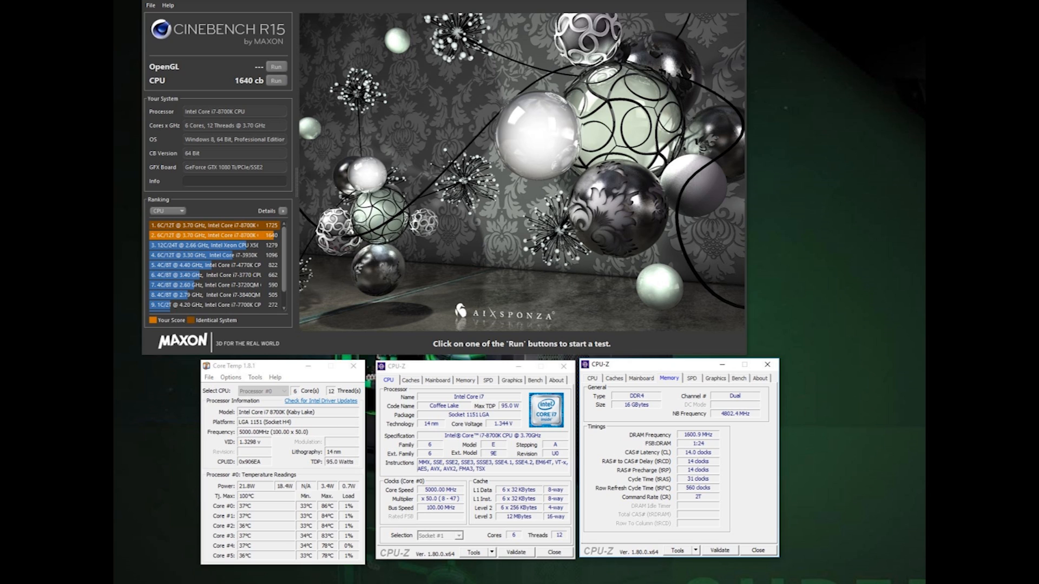